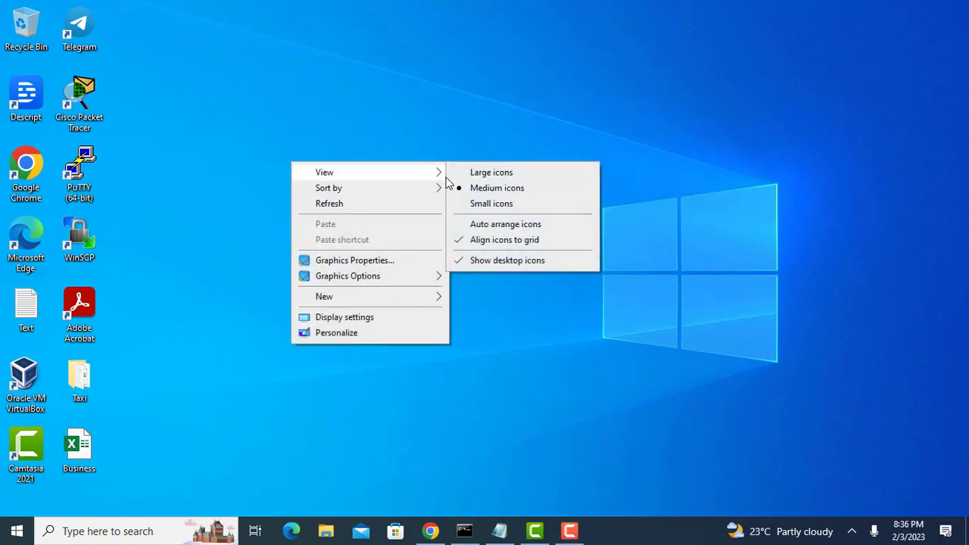
mouse_move(348, 275)
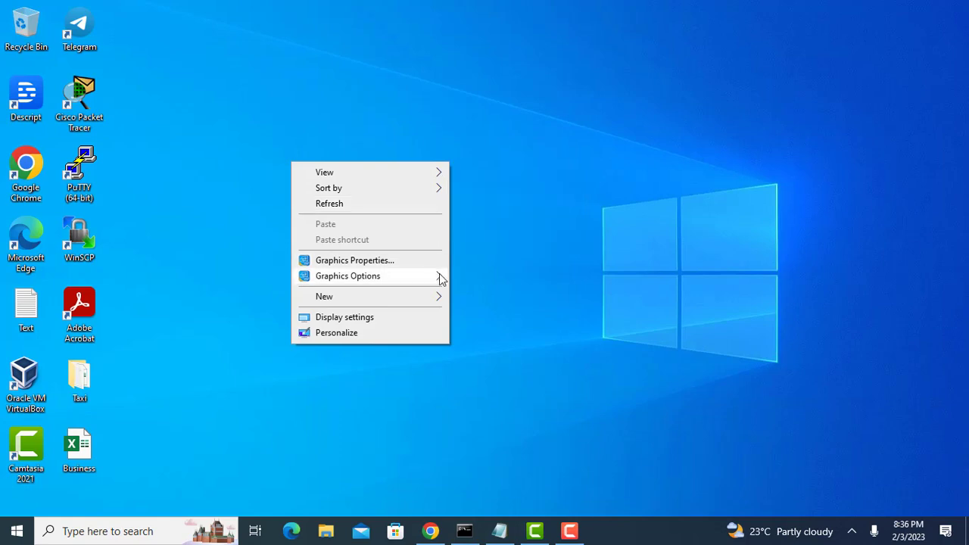
Step: Start a new shortcut from the desktop's New menu, reaching the location prompt
click(324, 295)
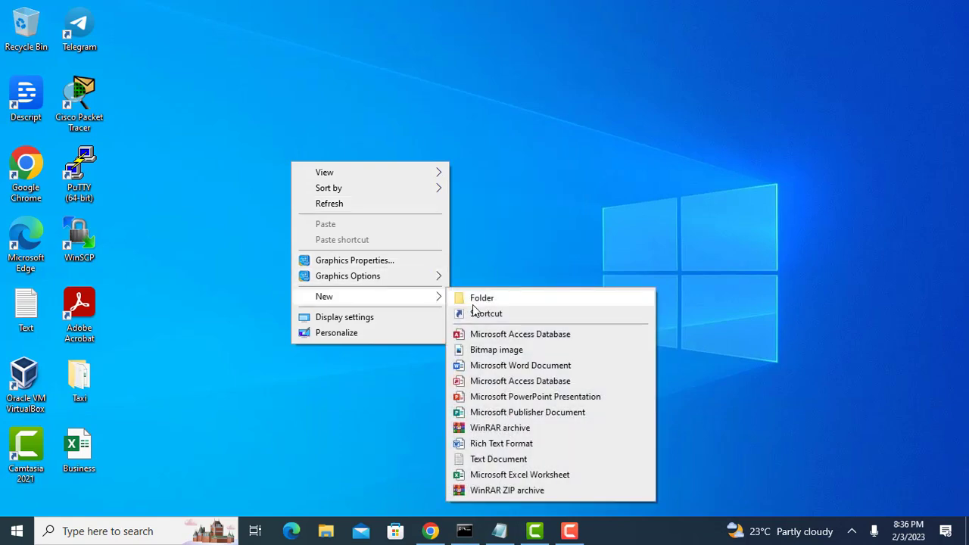
click(488, 312)
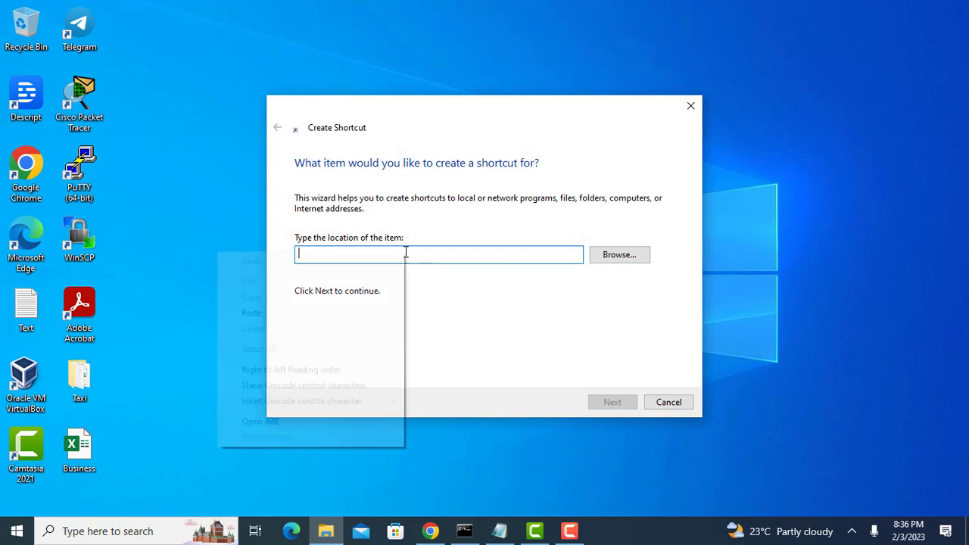
Step: Paste the explorer.exe shell command as the shortcut location and proceed to naming
right_click(351, 255)
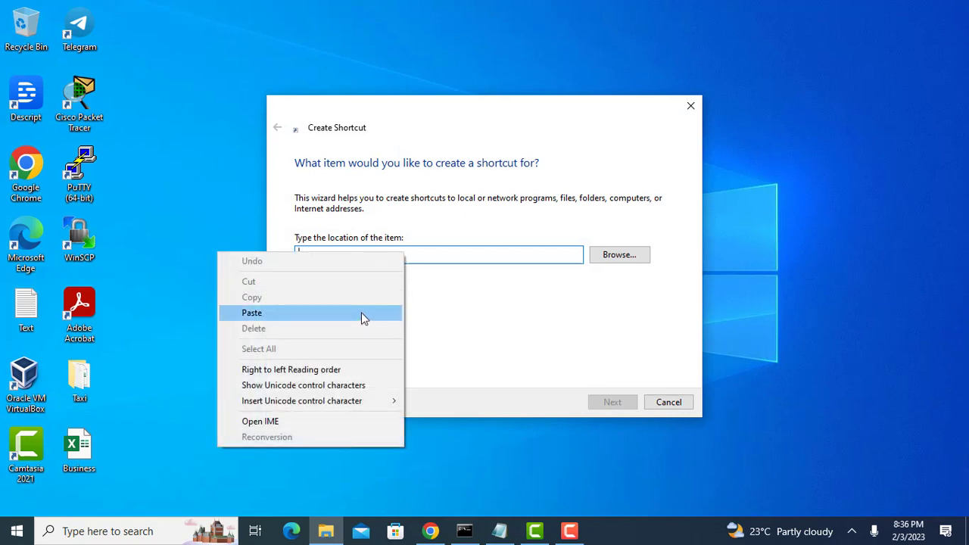
click(251, 312)
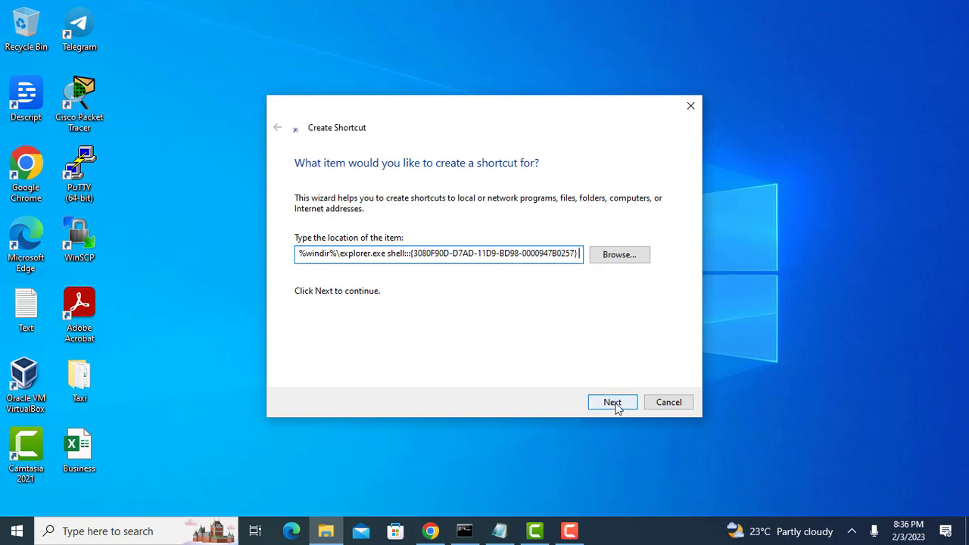
click(612, 402)
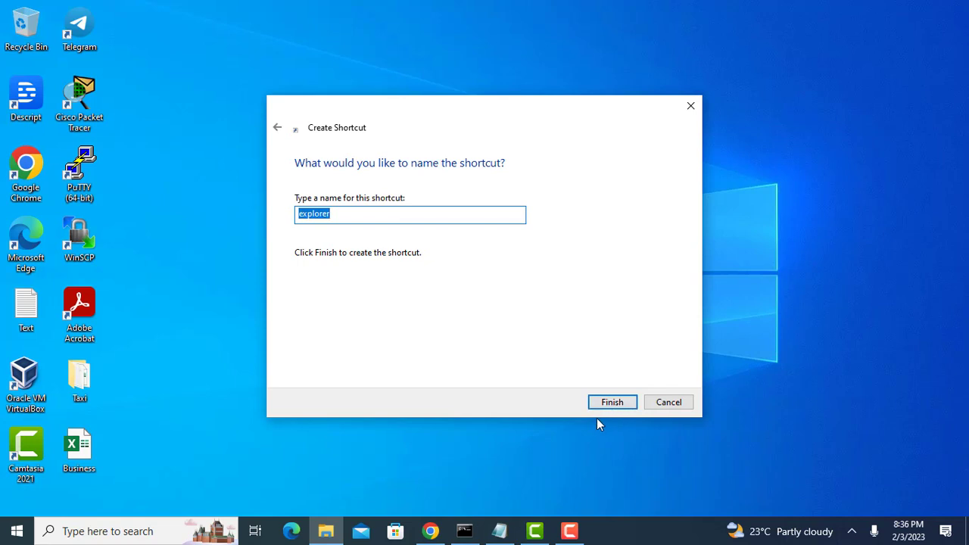
Step: Name the shortcut 'Show Desktop' and finish creating it on the desktop
text(Show DE)
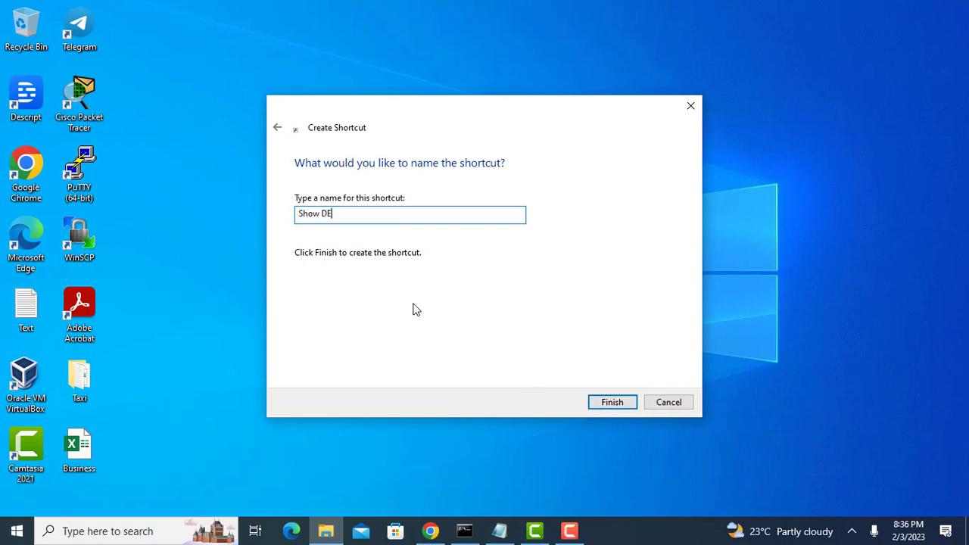
text(s)
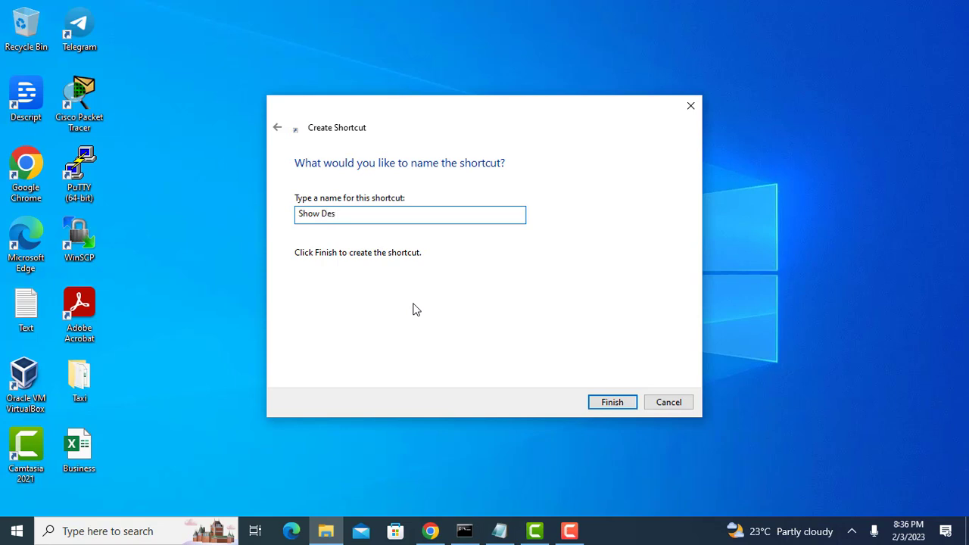
text(ktop)
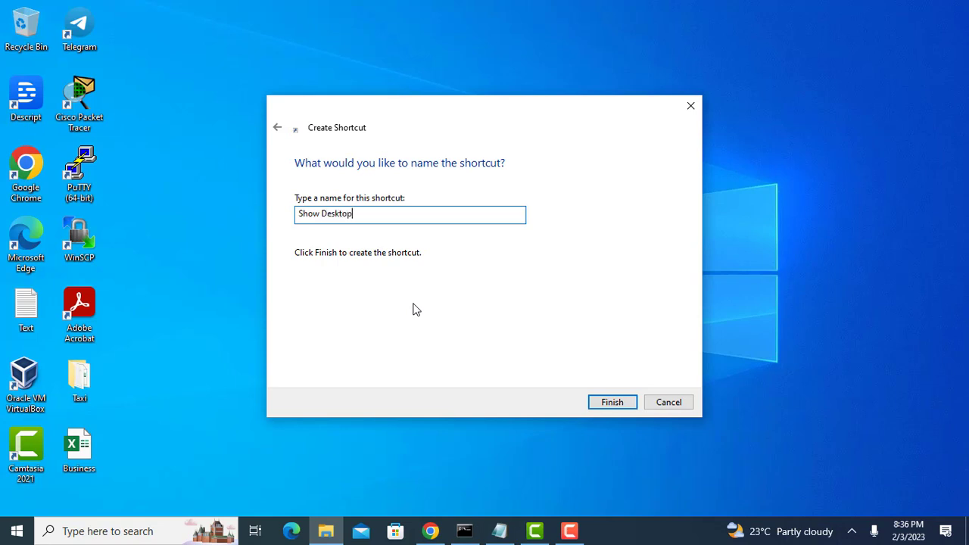
mouse_move(611, 402)
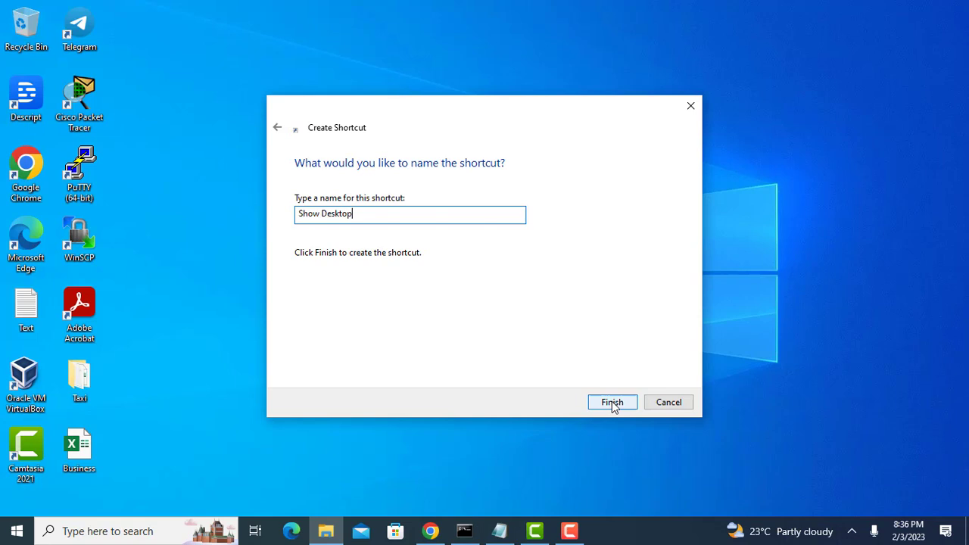
click(612, 403)
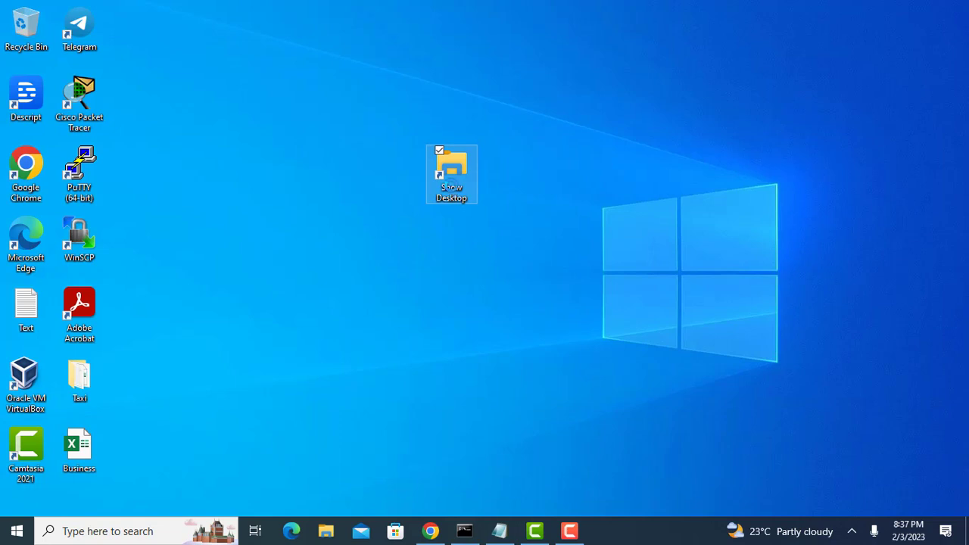
Step: Bring up the Show Desktop shortcut's Properties on its Shortcut tab
right_click(451, 174)
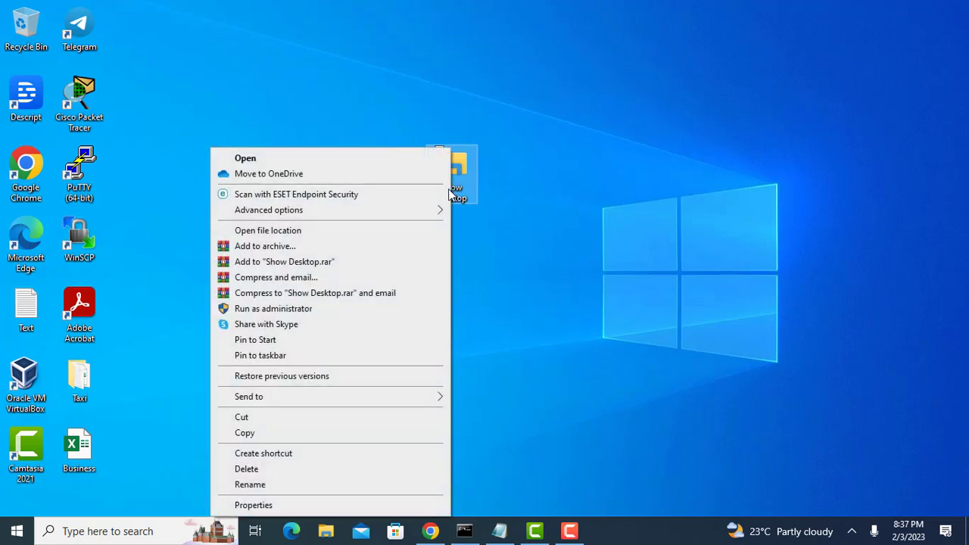
click(431, 372)
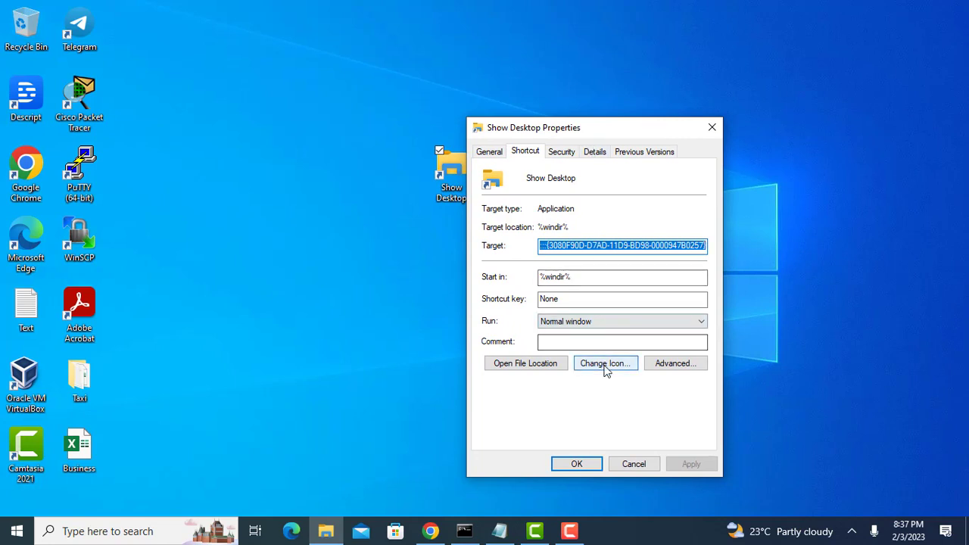
Step: Give the Show Desktop shortcut a new blue icon and confirm the properties
click(606, 363)
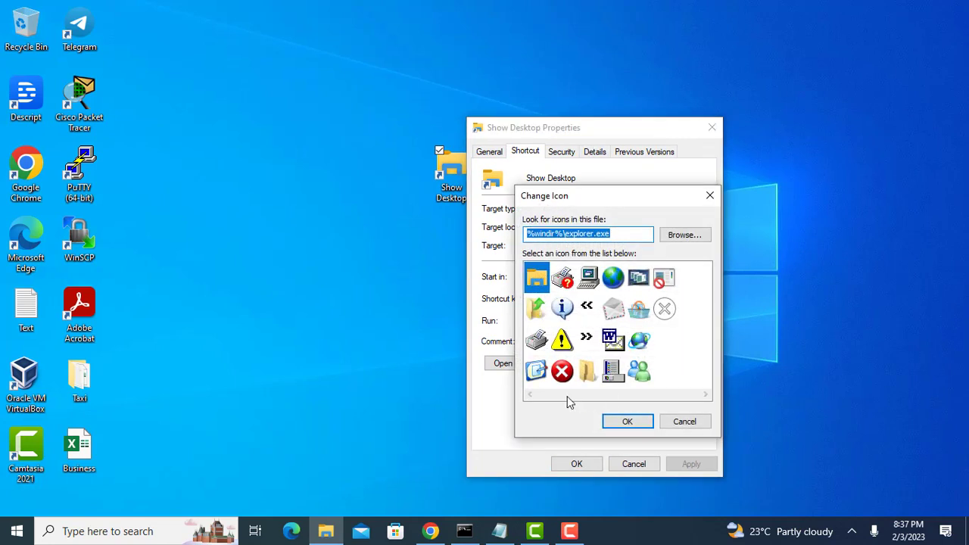
mouse_move(539, 373)
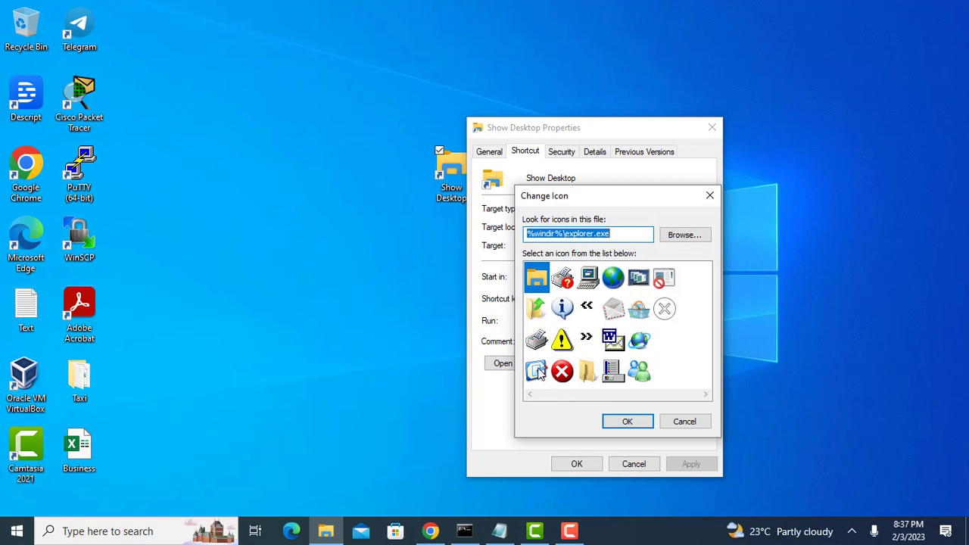
click(626, 421)
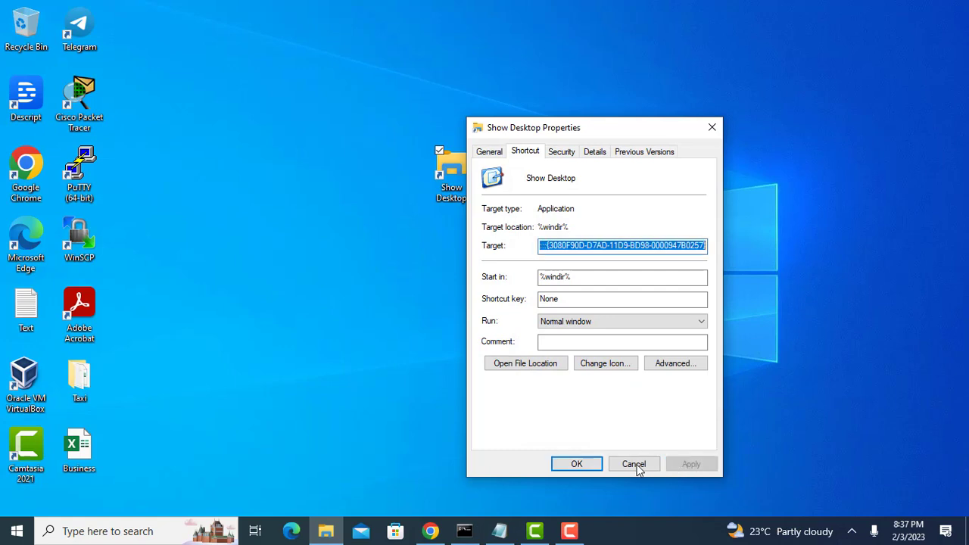
click(633, 464)
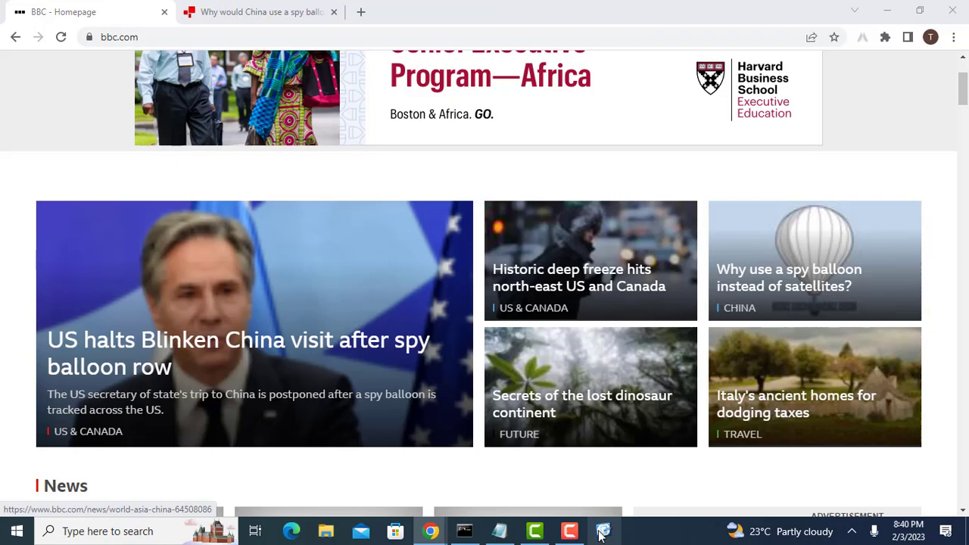
Step: Use the Show Desktop shortcut to minimize the browser and reveal the desktop
click(602, 530)
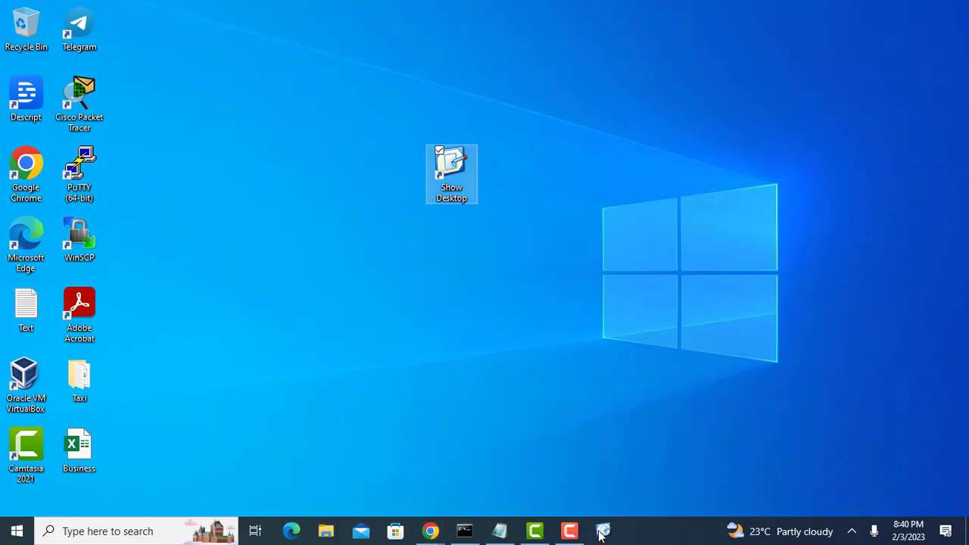